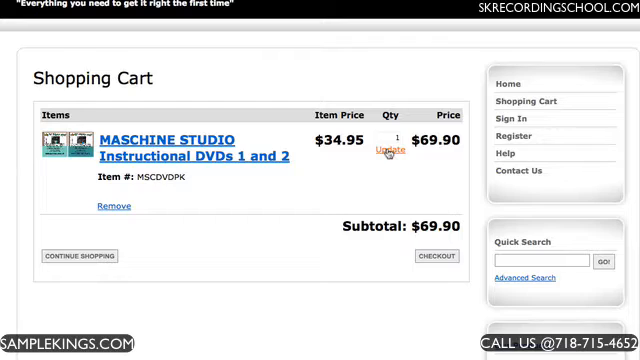
Browse into the Loop Beats folder and audition drum loops such as Blak Loop
left_click(432, 258)
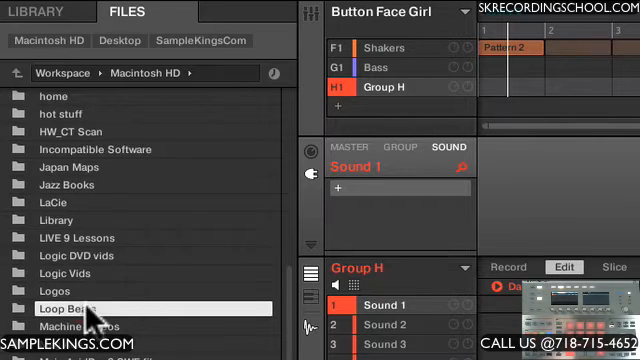
double_click(64, 308)
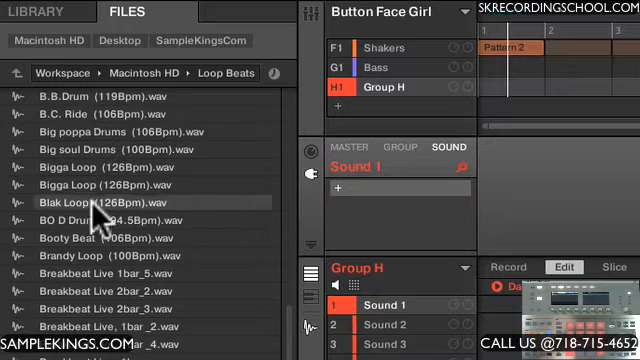
left_click(100, 272)
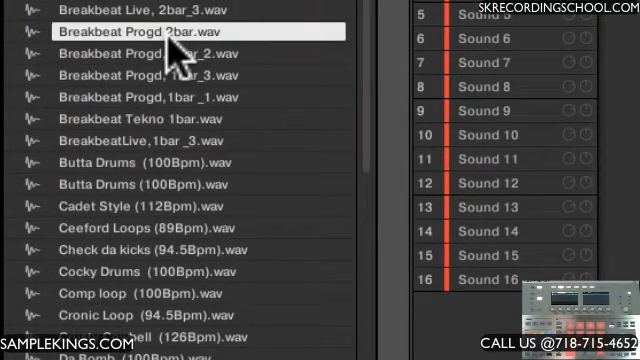
mouse_move(176, 60)
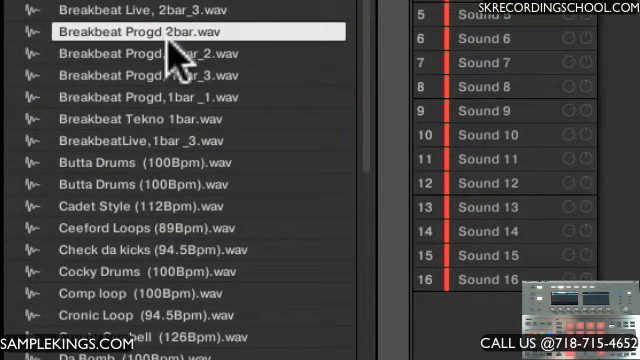
scroll("down", 3)
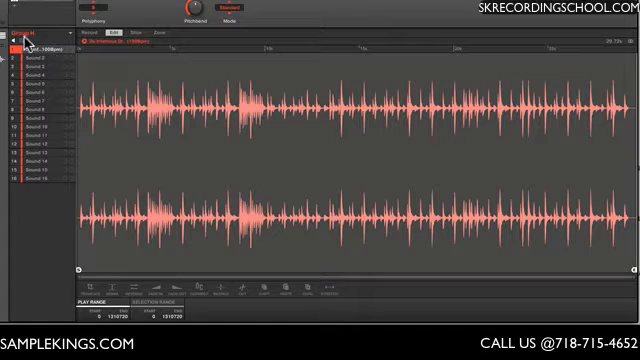
mouse_move(232, 160)
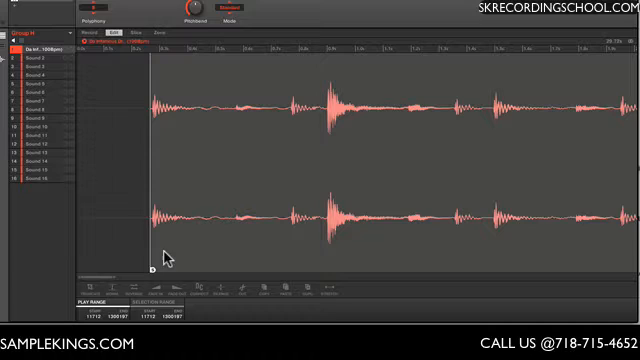
mouse_move(110, 276)
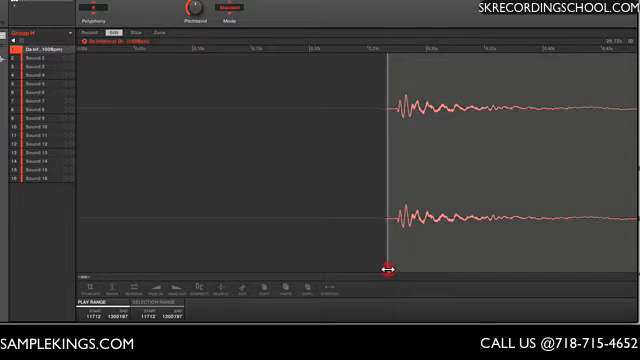
Drag the sample start marker onto the first drum hit
left_click_drag(388, 264, 396, 268)
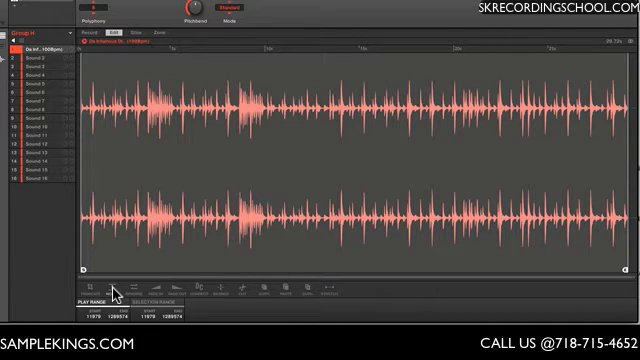
mouse_move(228, 204)
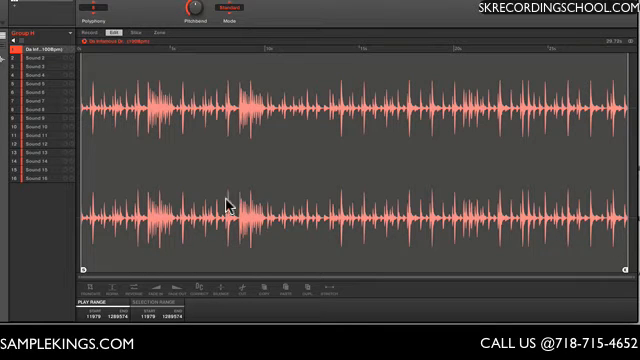
mouse_move(300, 172)
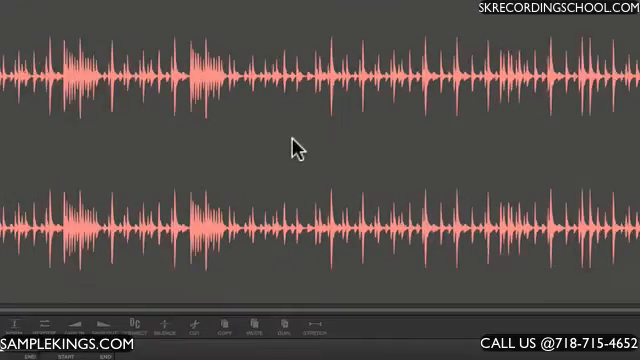
Save the trimmed loop as a new sample named DaBeat on the Desktop
right_click(294, 148)
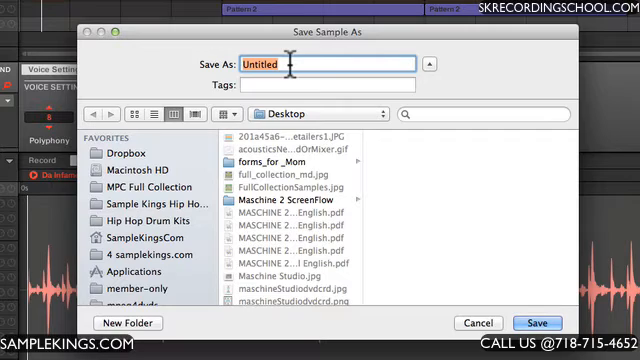
type("Da")
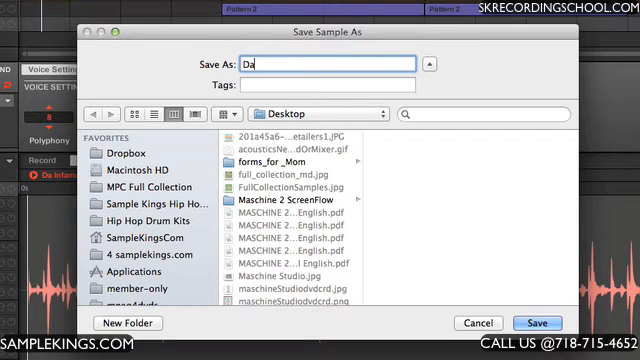
type("Beat")
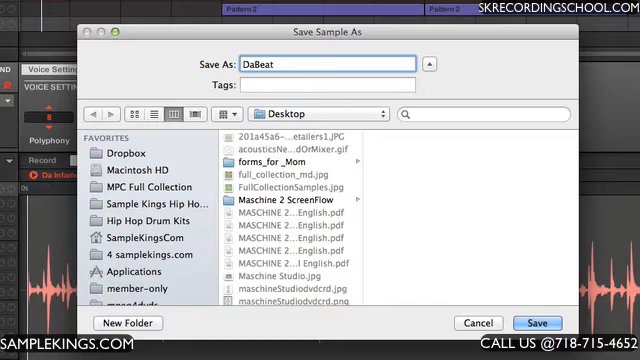
left_click(540, 322)
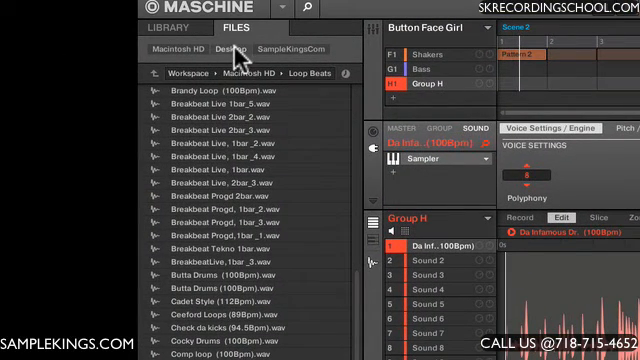
Load DaBeat.wav from the Desktop into sound slot 2
left_click(224, 48)
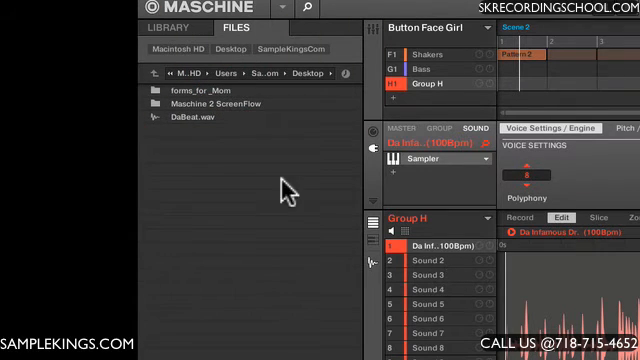
left_click_drag(196, 116, 376, 248)
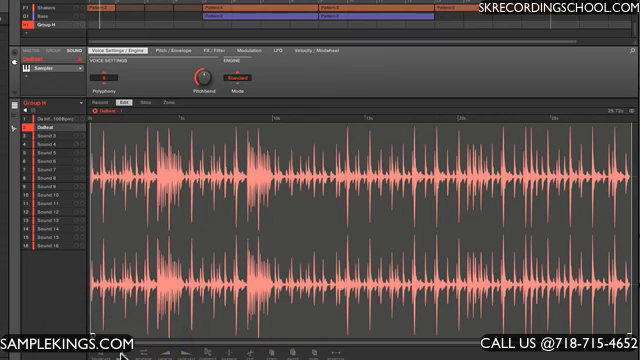
mouse_move(126, 200)
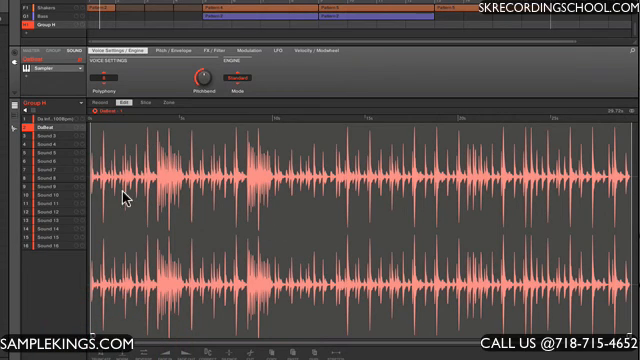